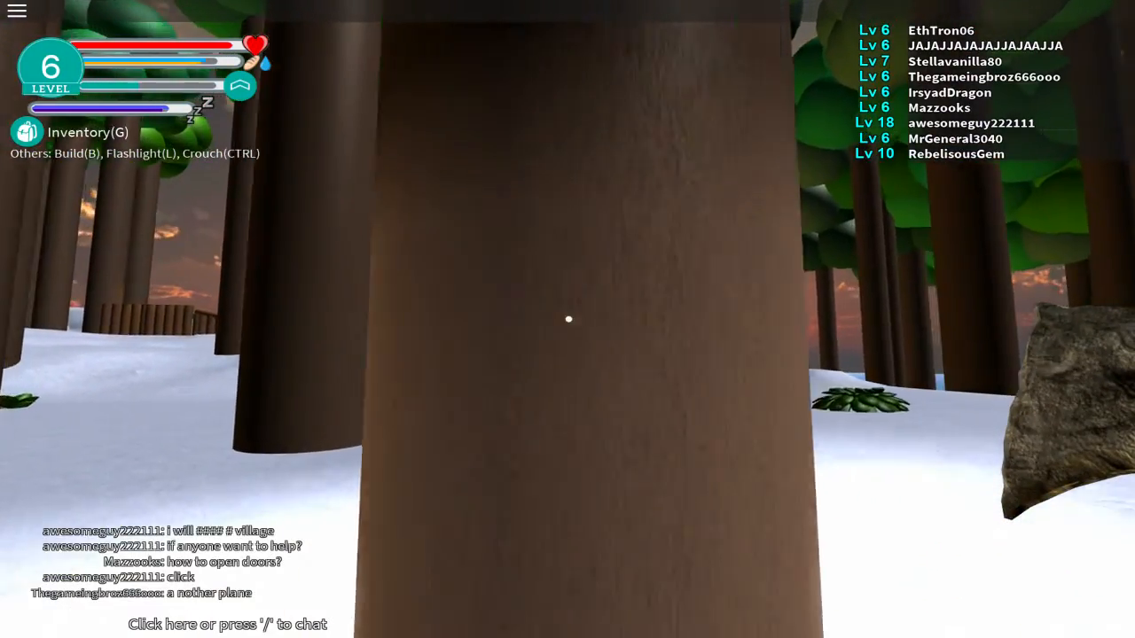
- Walk past the tree to the red sled and lie down on it with the F prompt
left_click(568, 320)
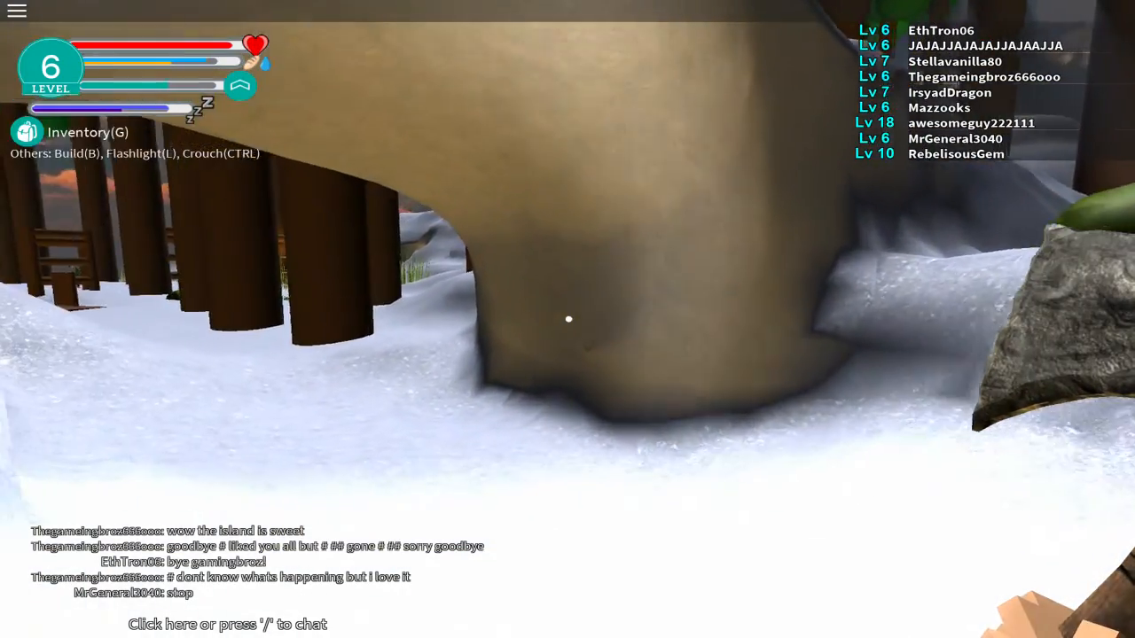
mouse_move(568, 319)
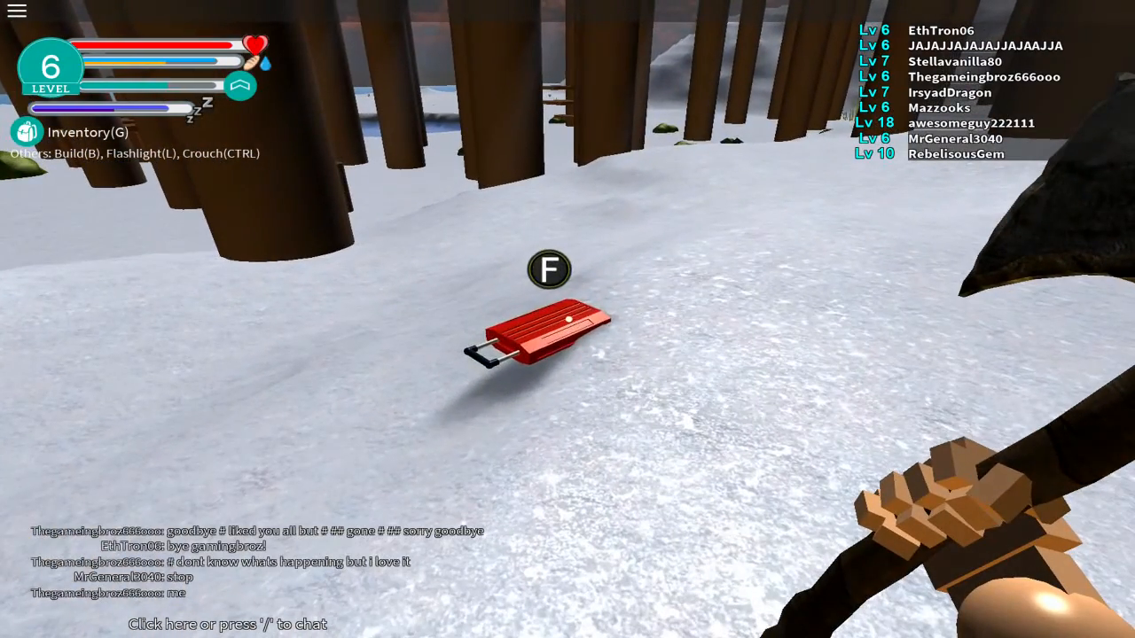
key("f")
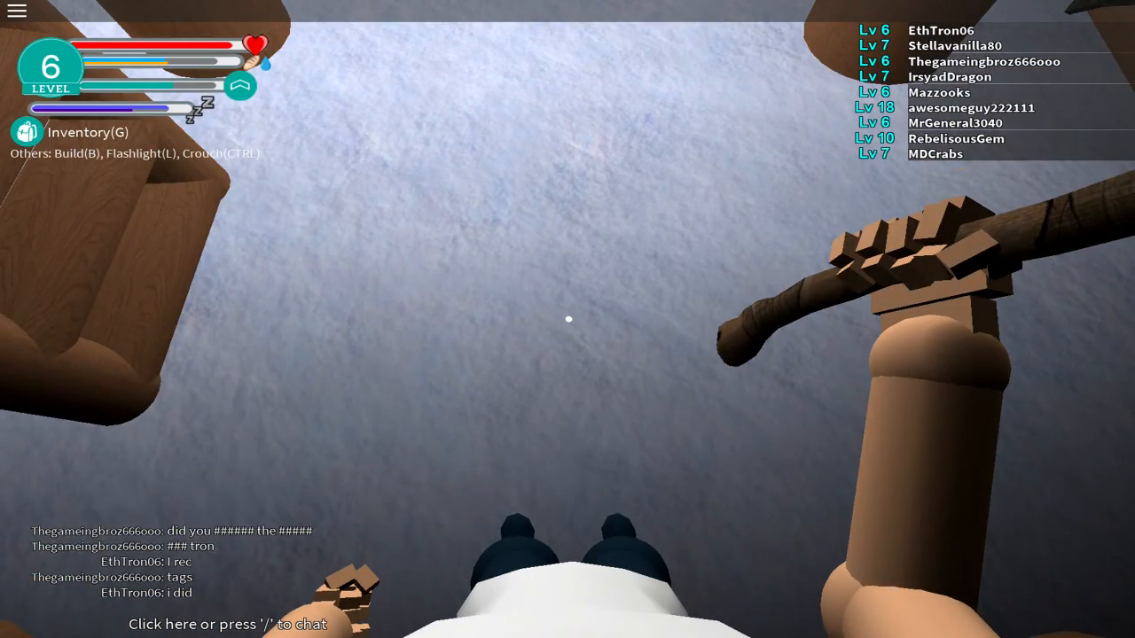
- After resting on the cabin bed, bring up the buildable structures list with B
key("b")
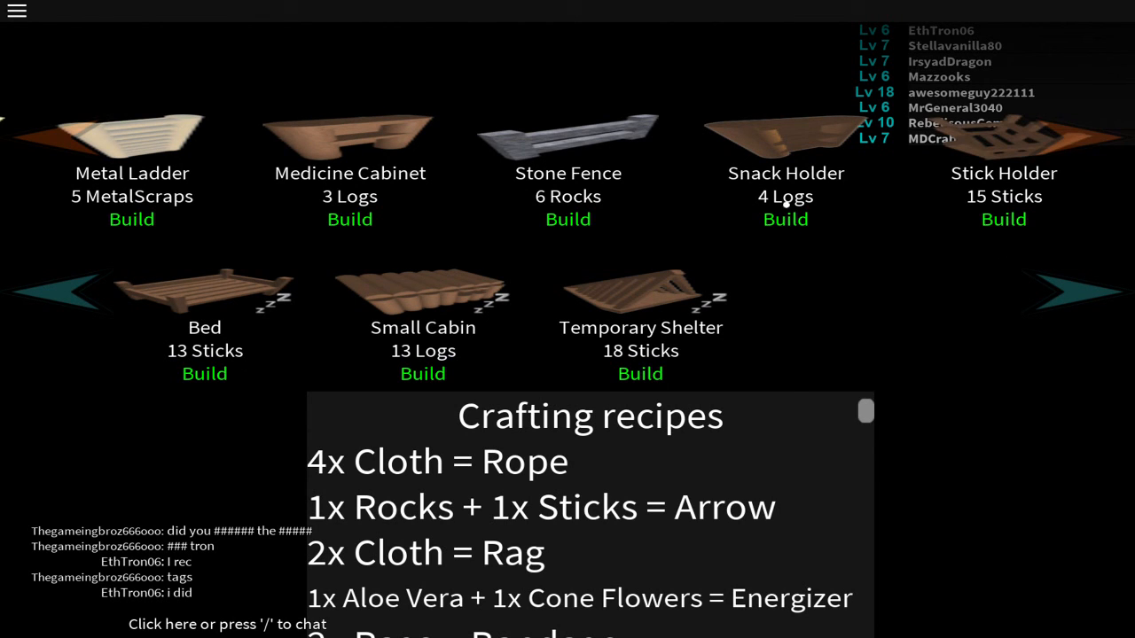
- Advance the structure list to show Watch Tower, Wood Fence and Wooden Frame
left_click(1073, 297)
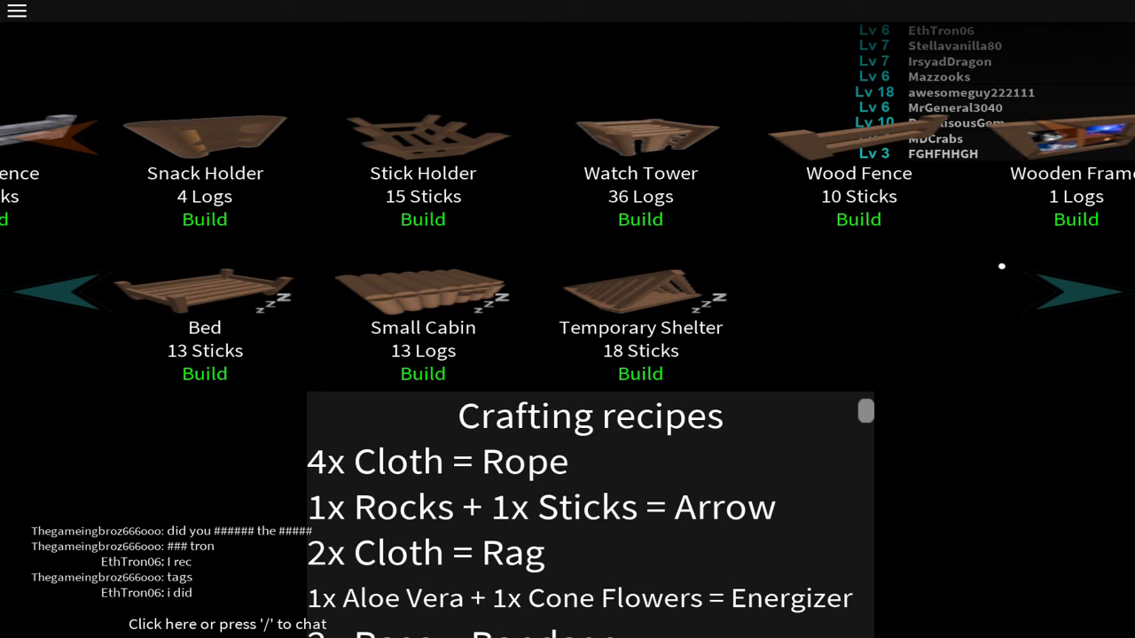
mouse_move(638, 162)
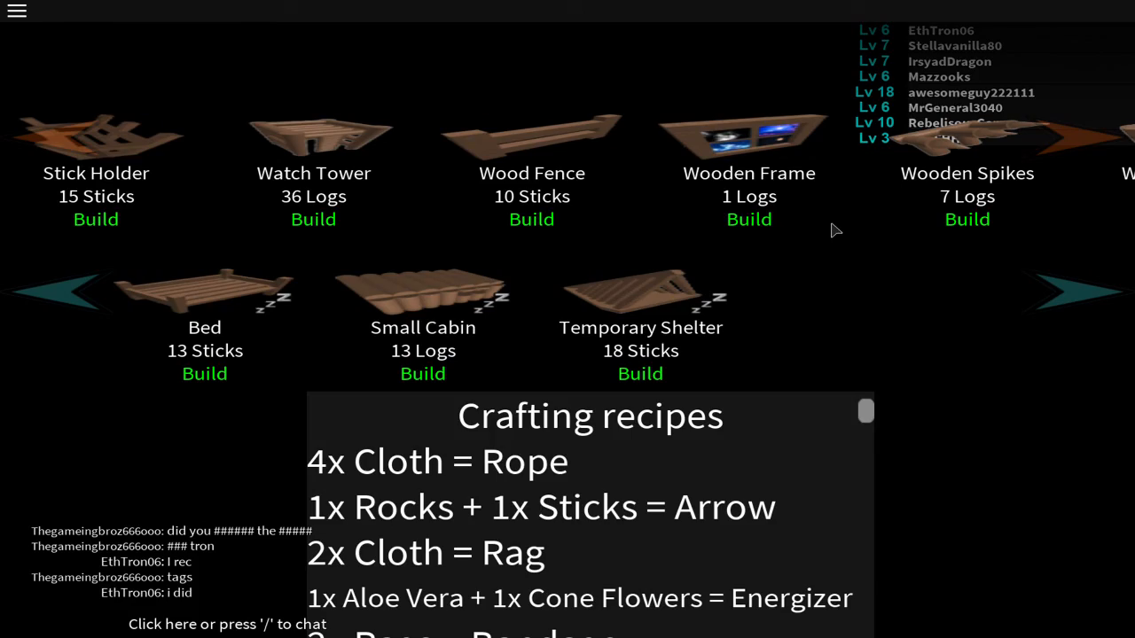
mouse_move(749, 226)
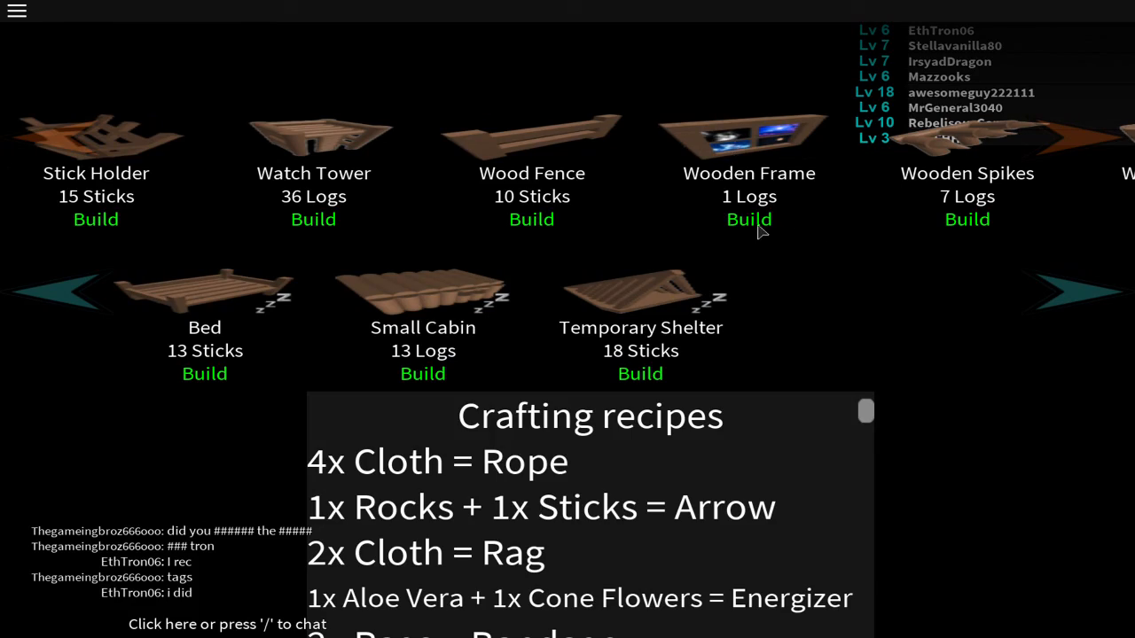
- Choose the Wooden Frame to build and return to the cabin beside the other player
left_click(748, 219)
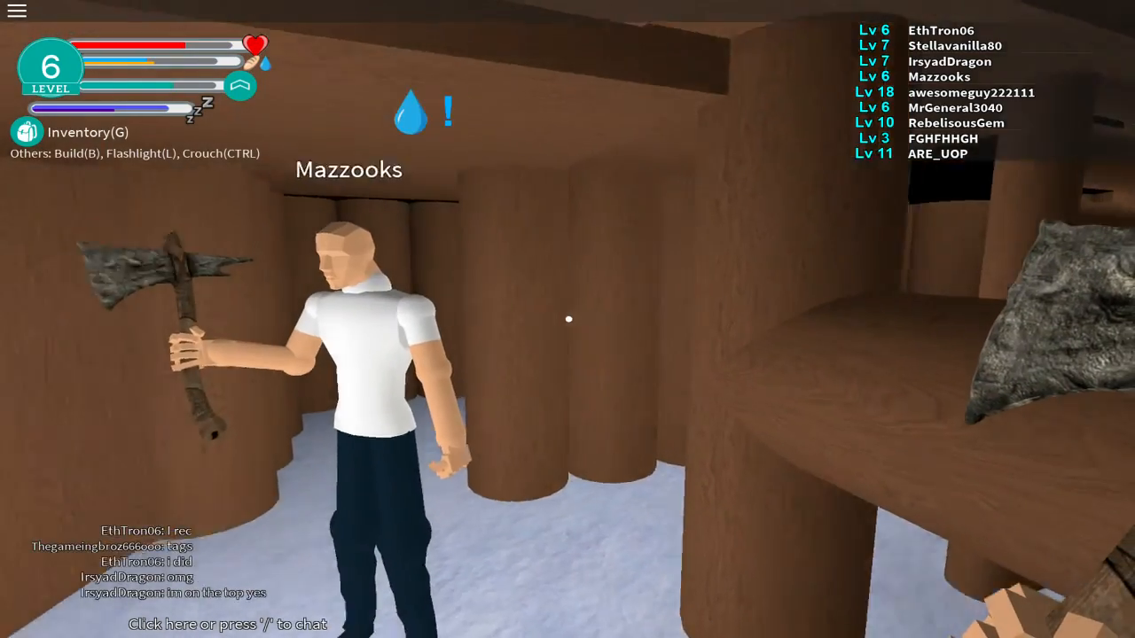
- Reopen the build list and page through the structures past the earlier shelter options
key("b")
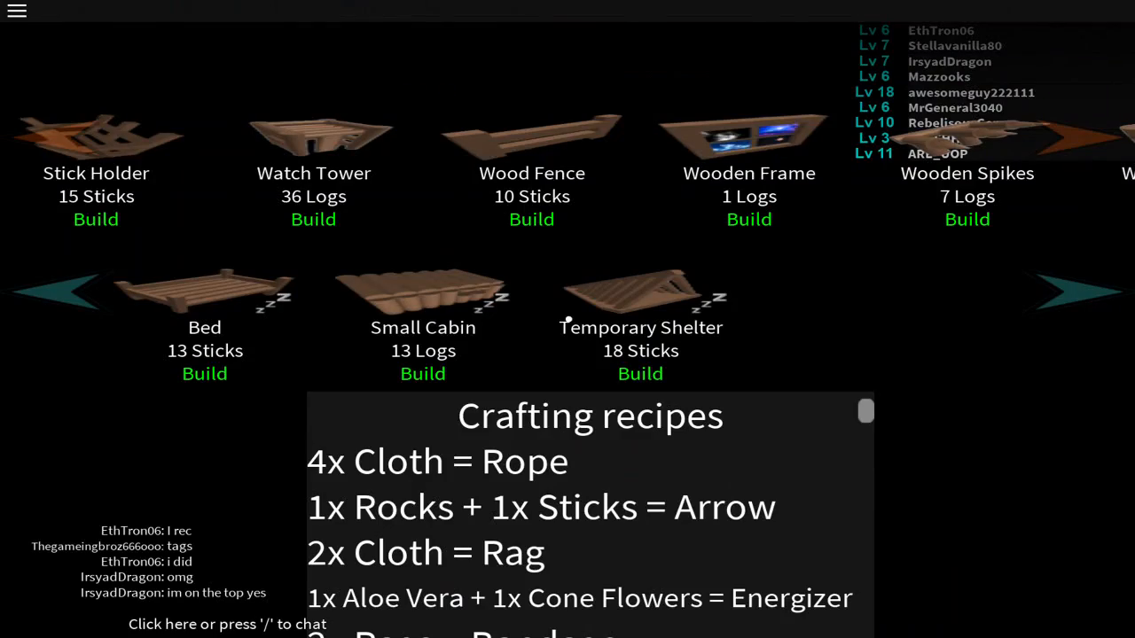
mouse_move(576, 282)
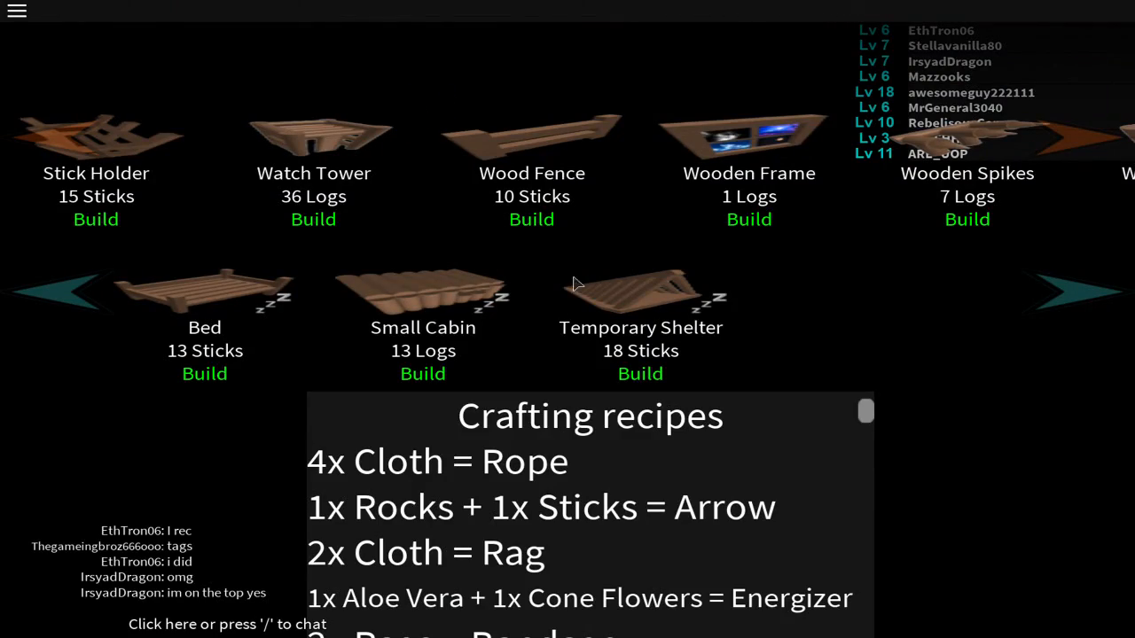
left_click(1068, 293)
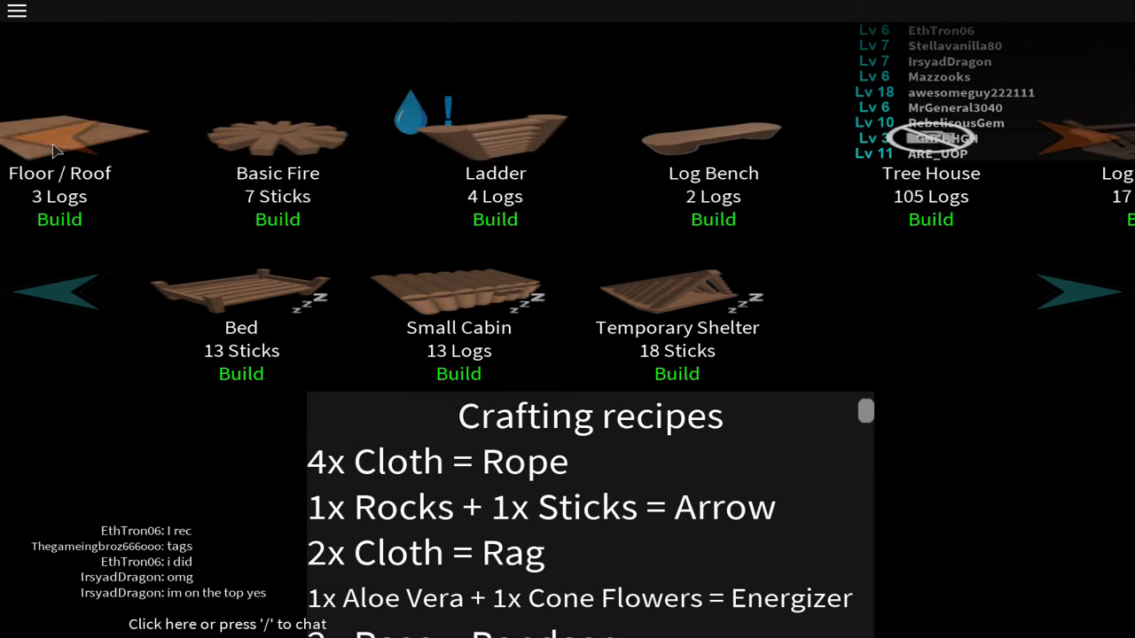
left_click(62, 292)
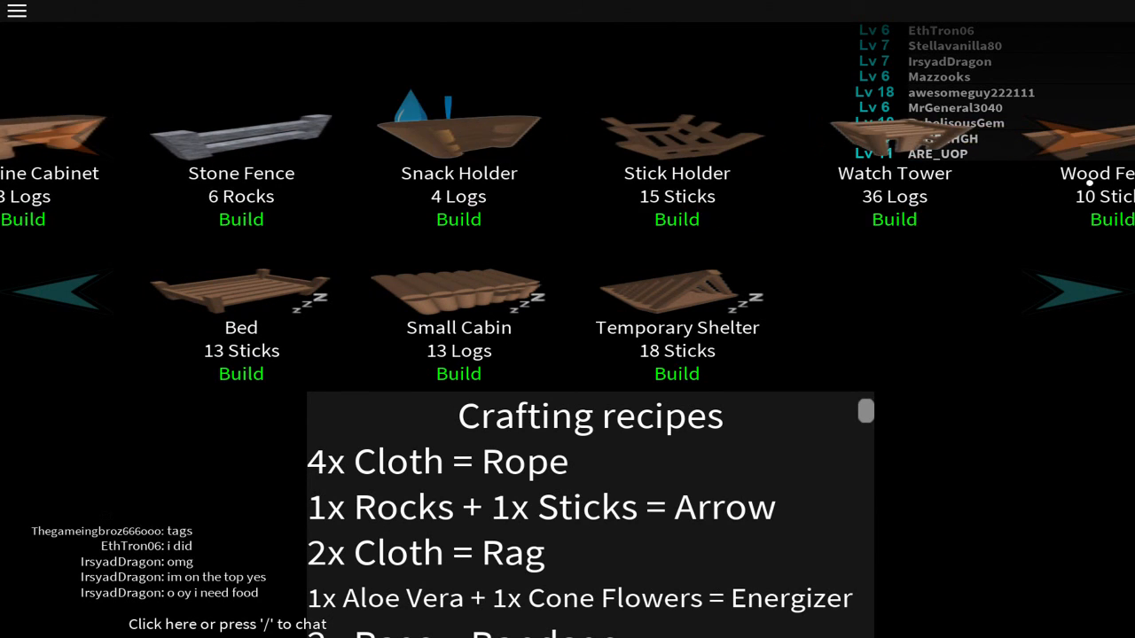
left_click(1082, 297)
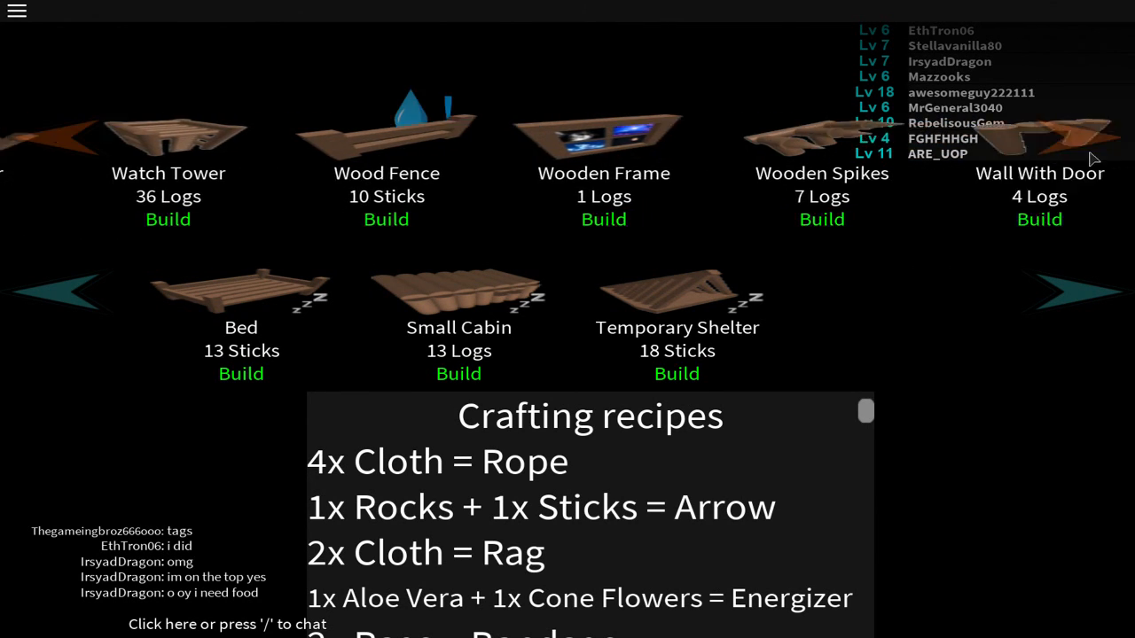
left_click(1071, 292)
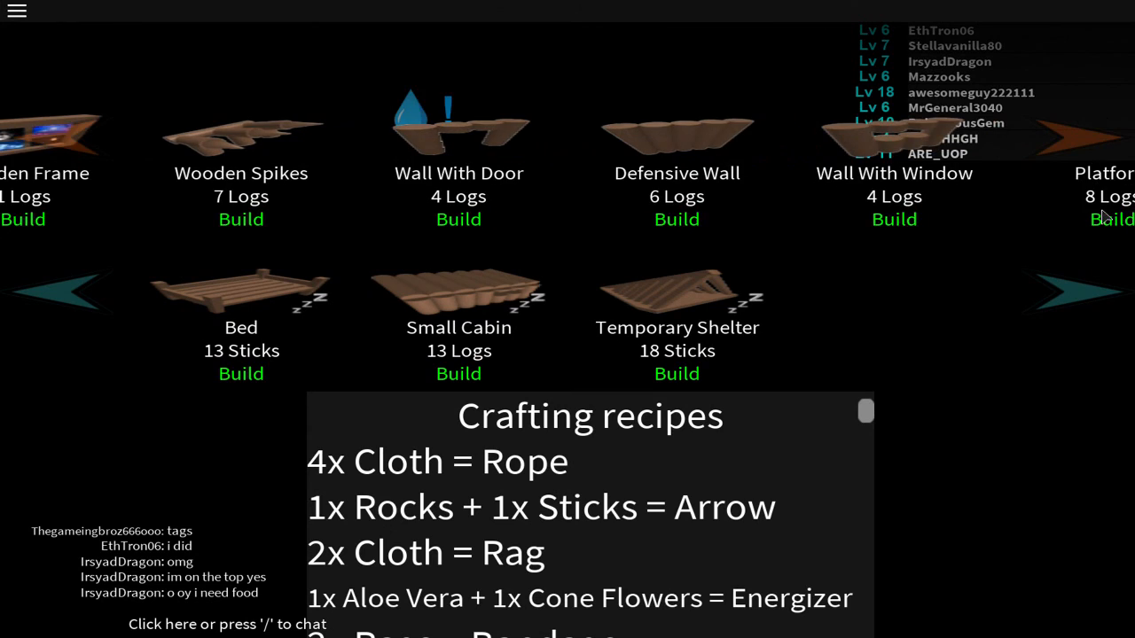
- Continue past Platform, Stairs and Chair until the Log Cabin costing 87 Logs shows, then dismiss the list
left_click(1073, 293)
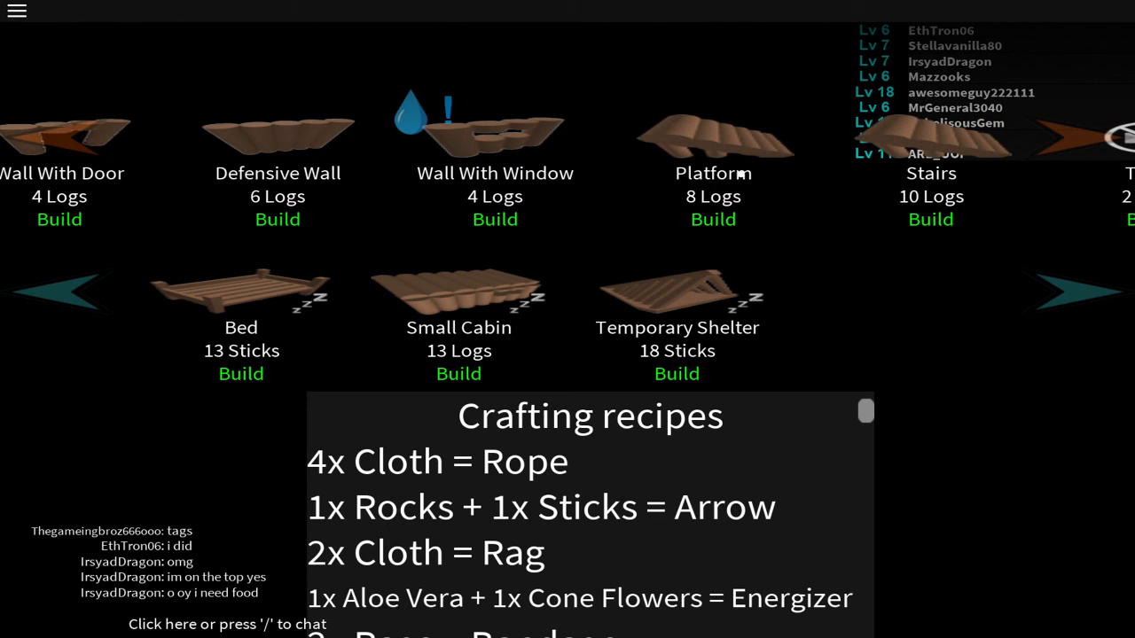
left_click(1070, 289)
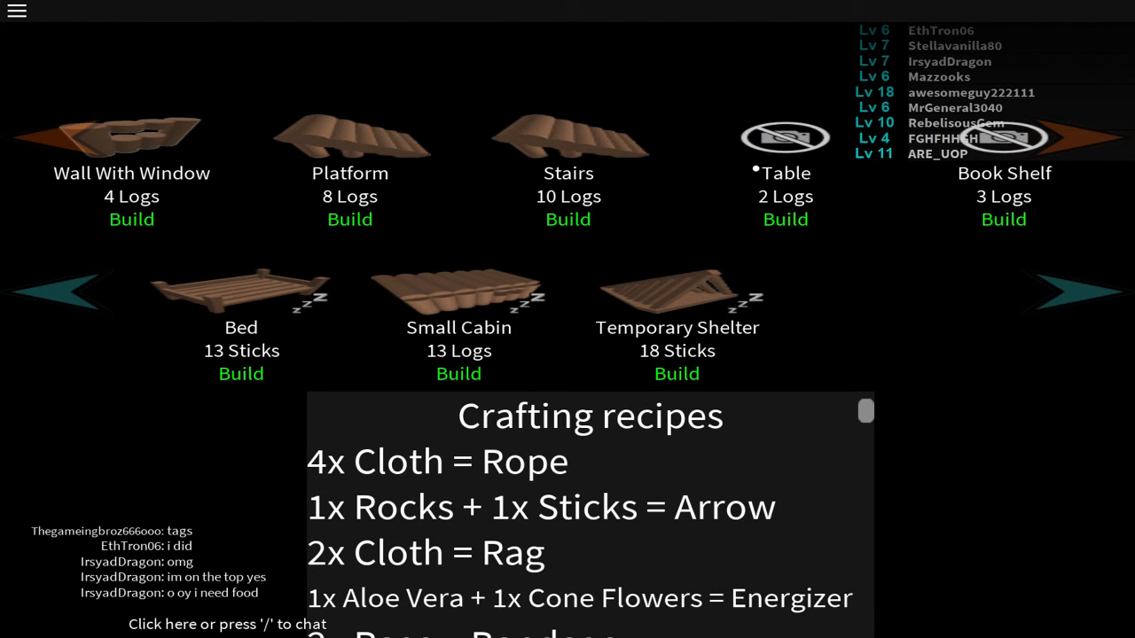
left_click(1069, 297)
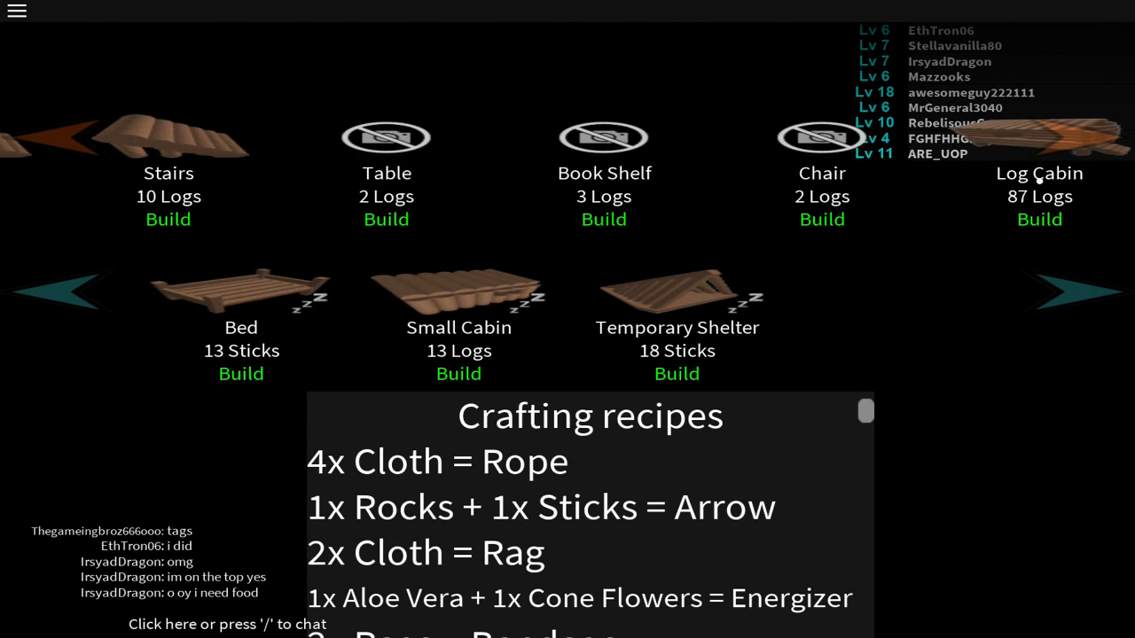
left_click(1077, 292)
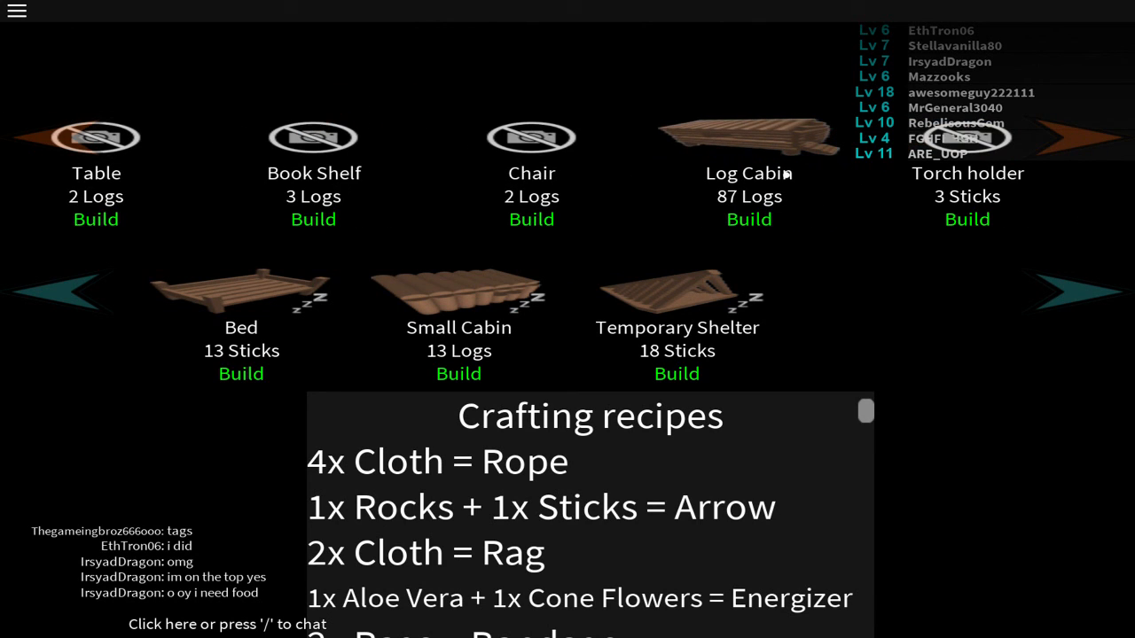
mouse_move(761, 233)
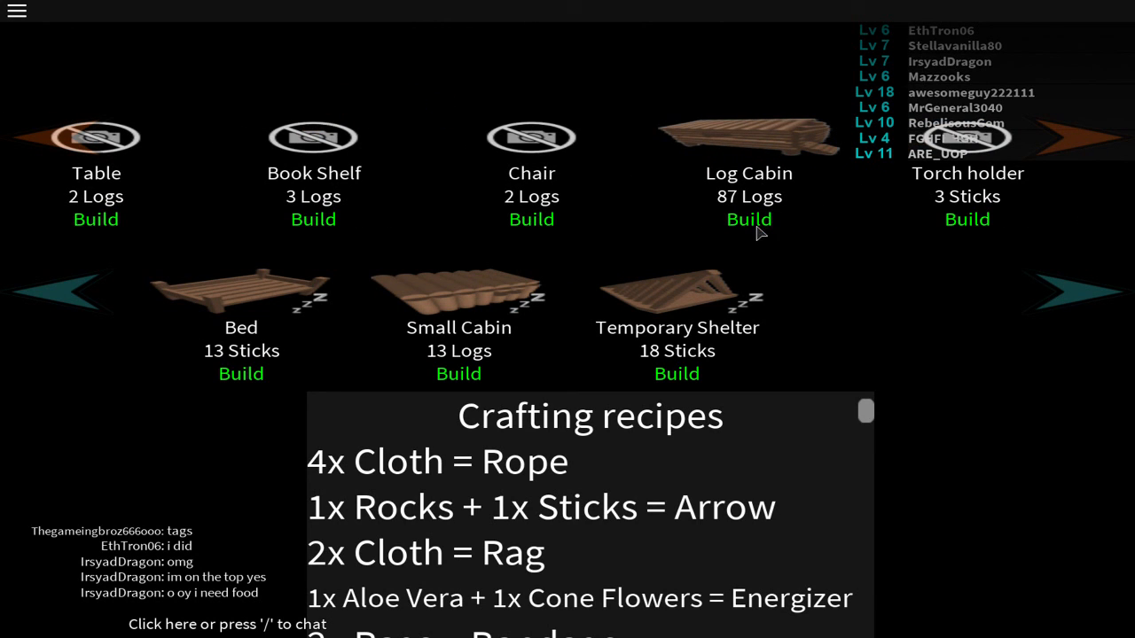
mouse_move(747, 168)
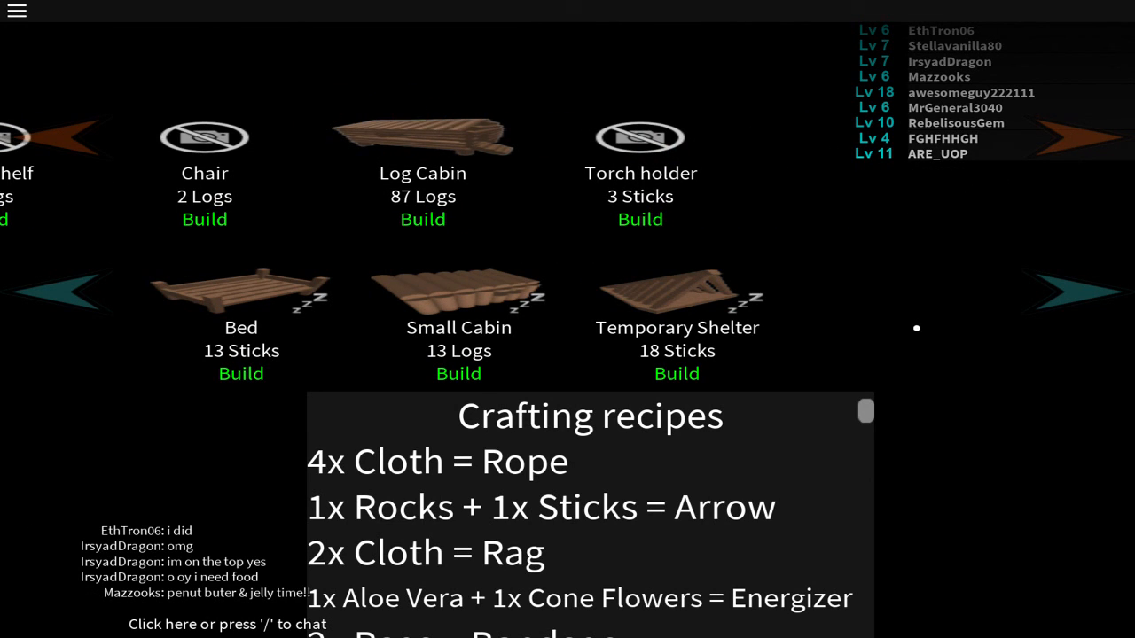
key("Escape")
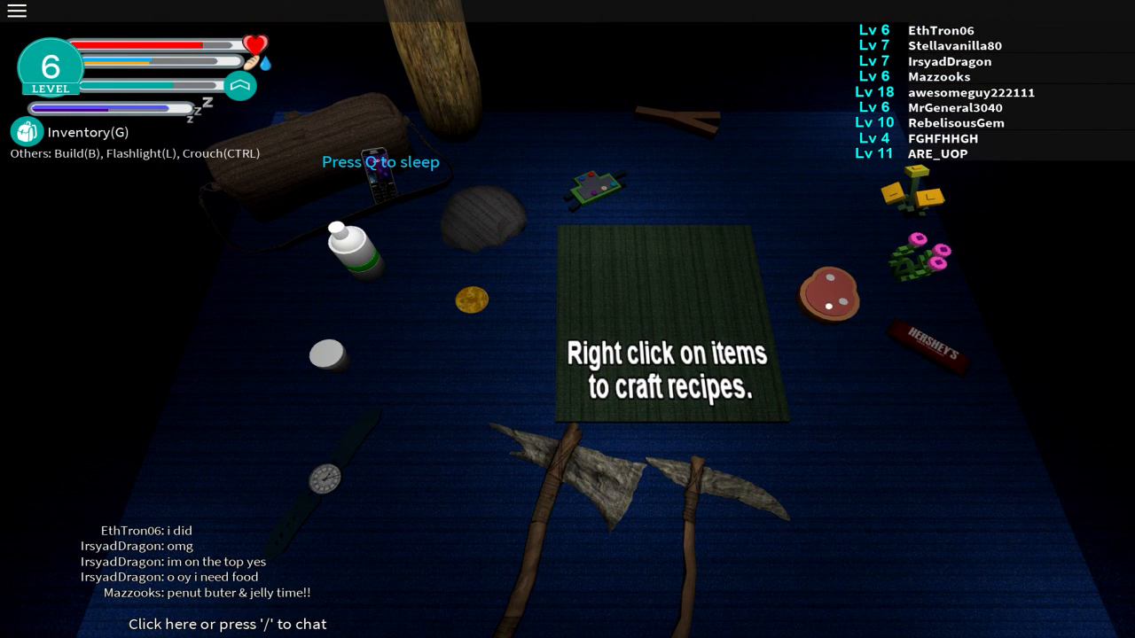
mouse_move(829, 292)
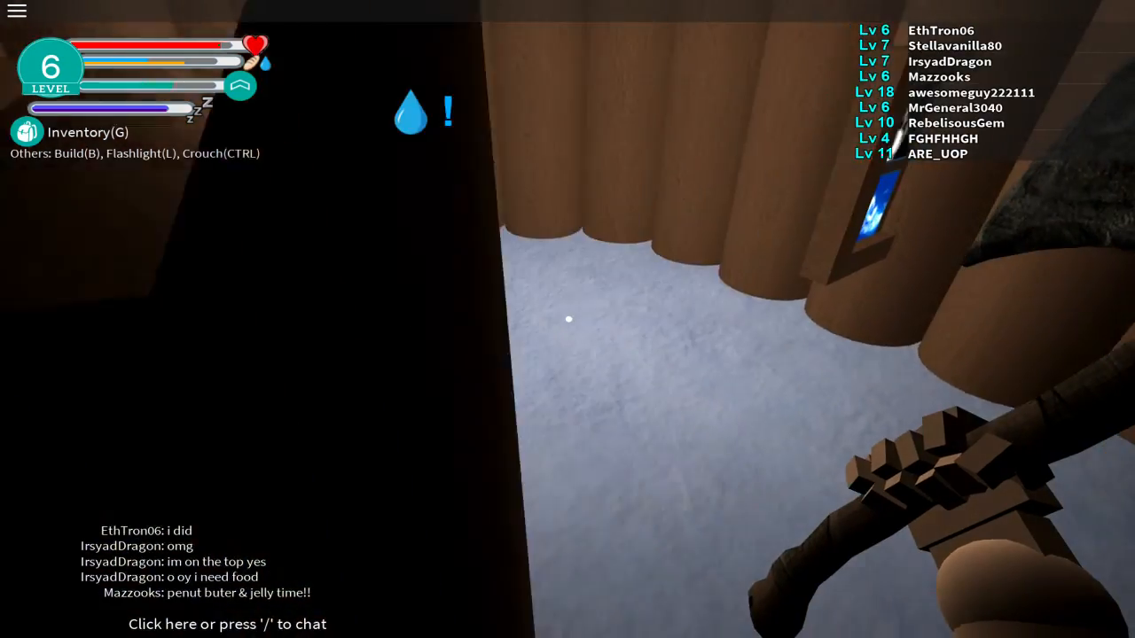
mouse_move(568, 319)
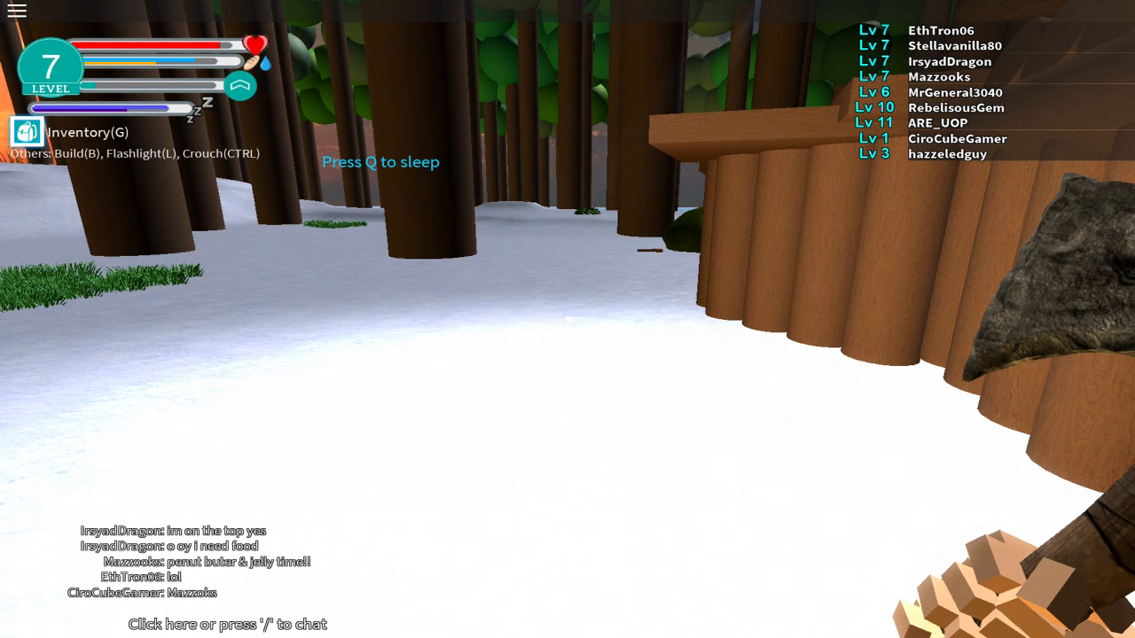
- Outside the cabin at level 7, bring the build list back up with Log Cabin at 87 logs visible
key("b")
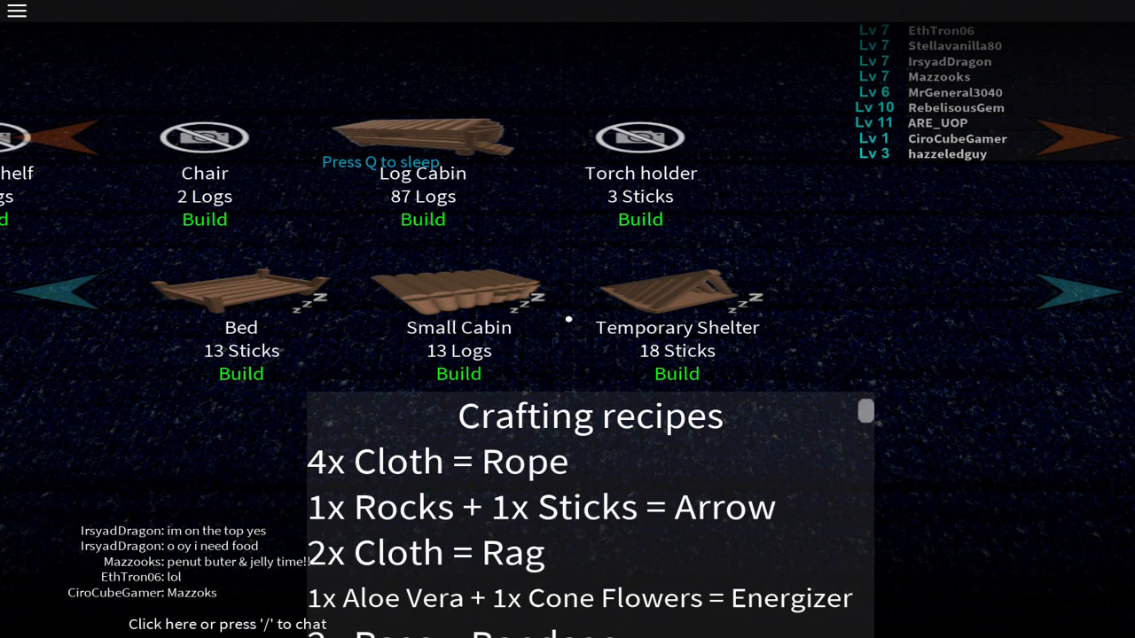